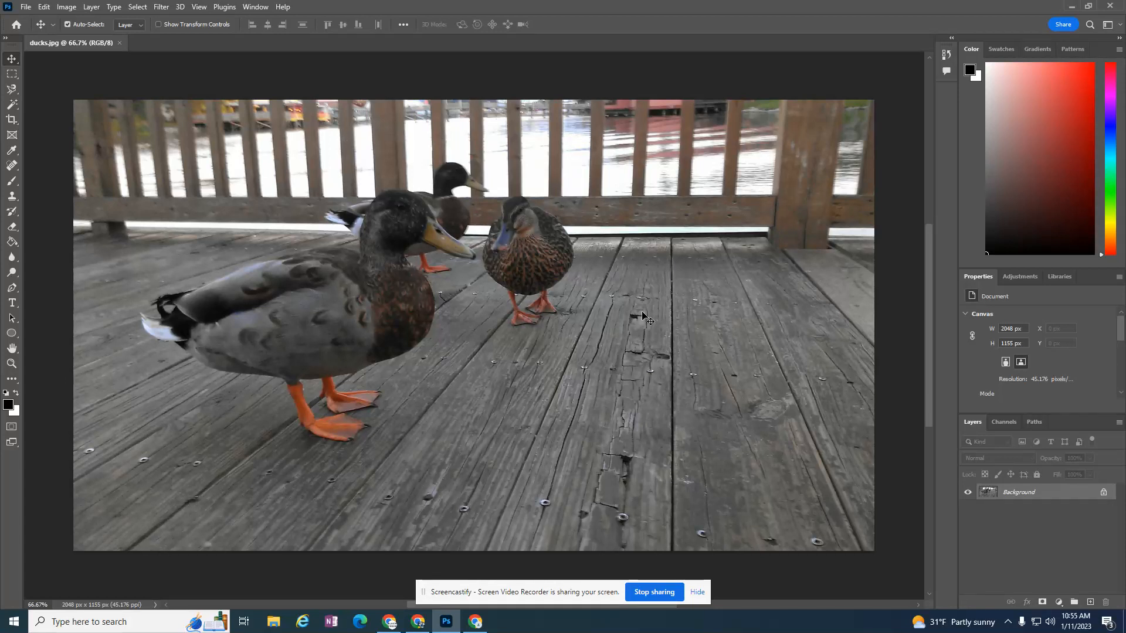
mouse_move(728, 417)
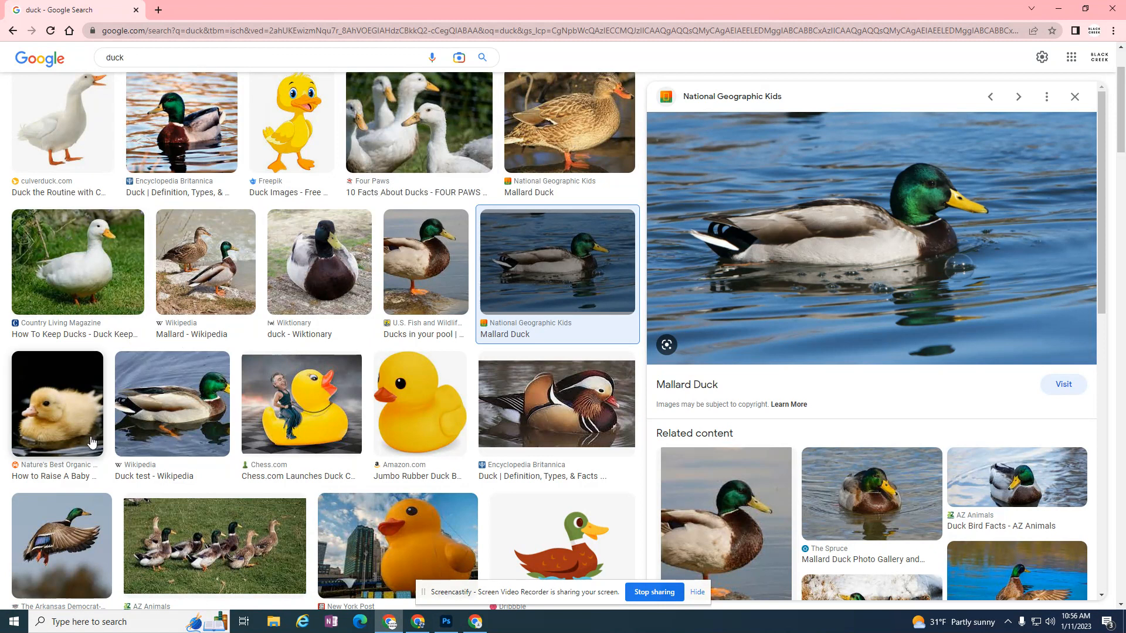
Preview duck image results and settle on the swimming mallard photo
left_click(57, 405)
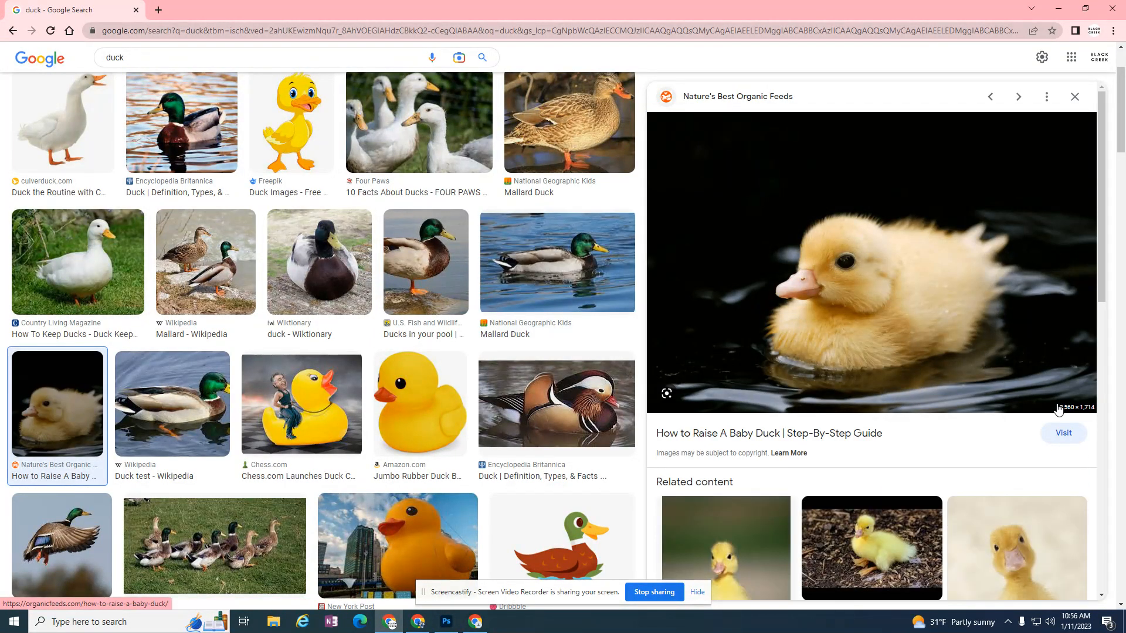
mouse_move(1090, 414)
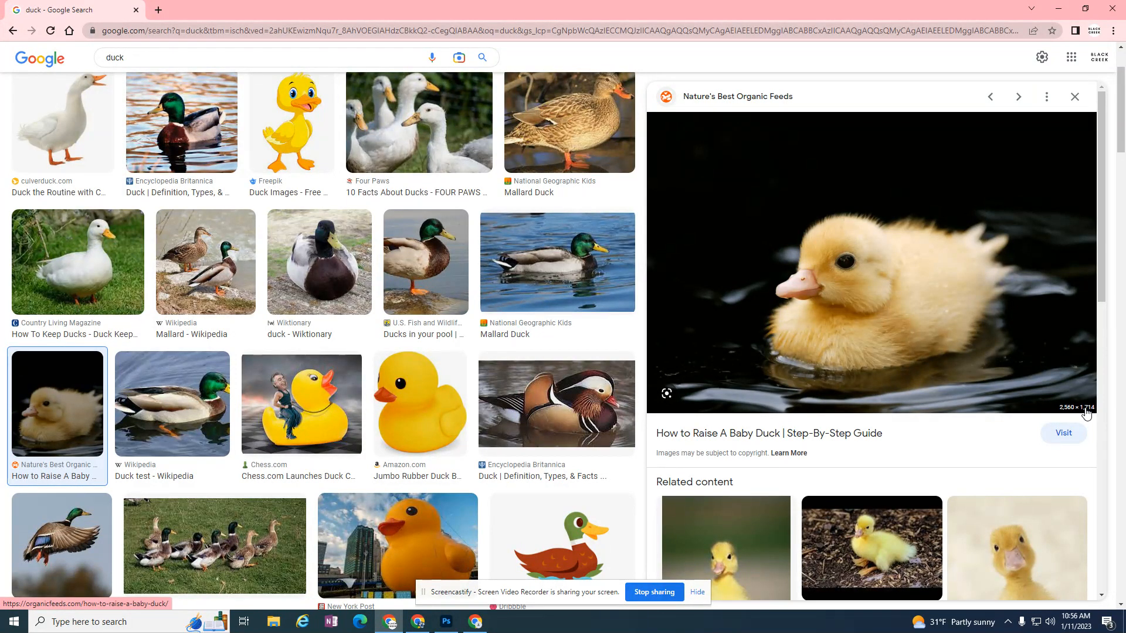
mouse_move(1084, 415)
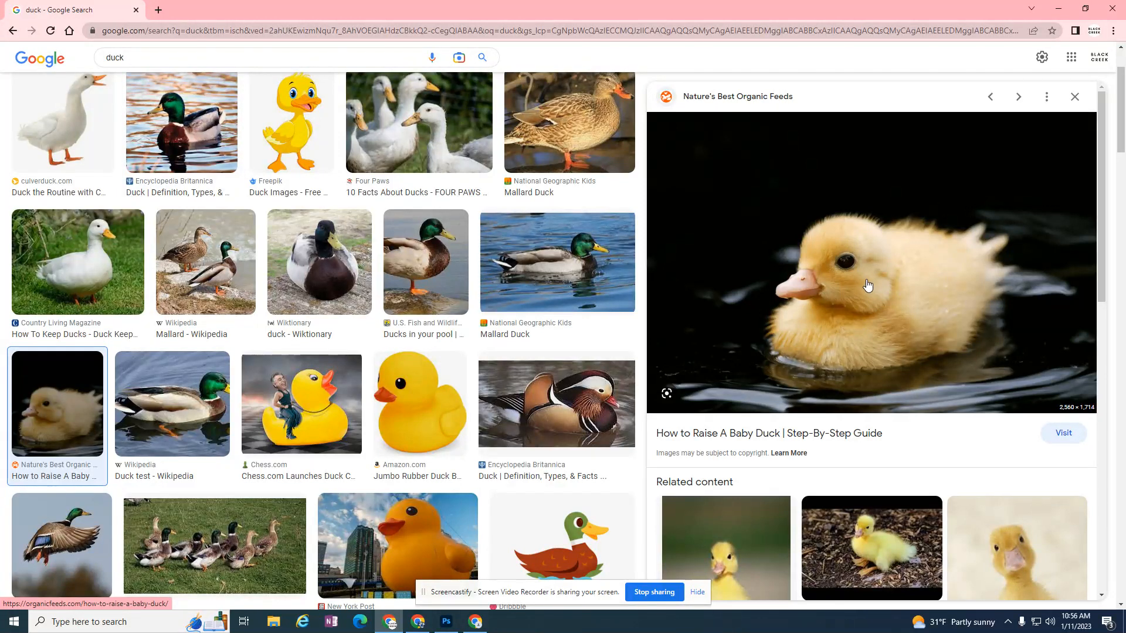
left_click(556, 262)
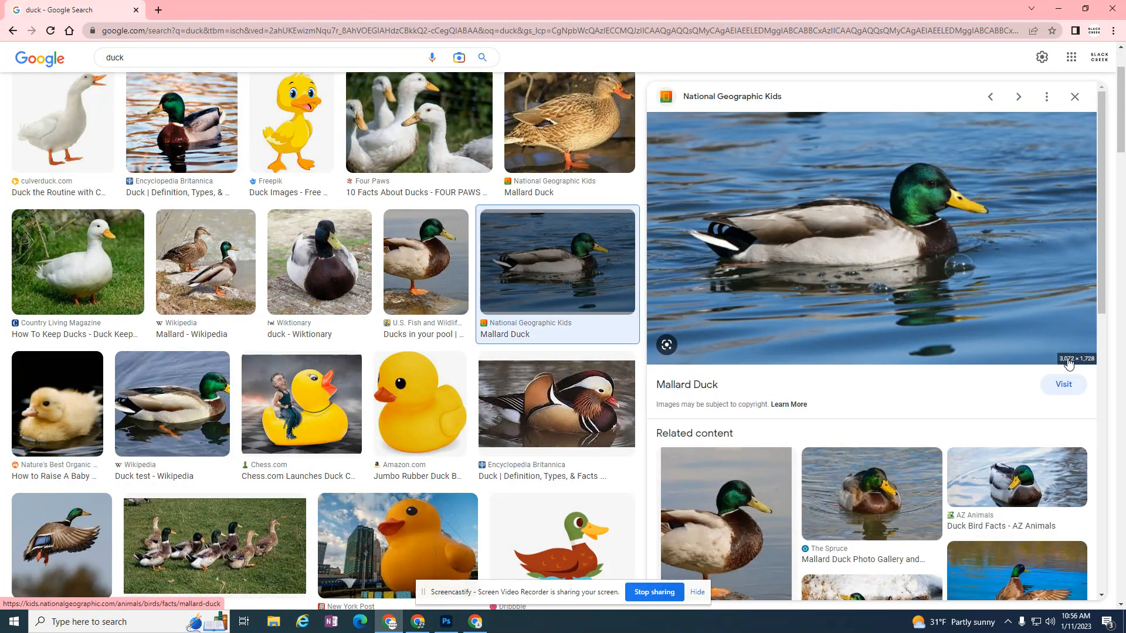
left_click(426, 261)
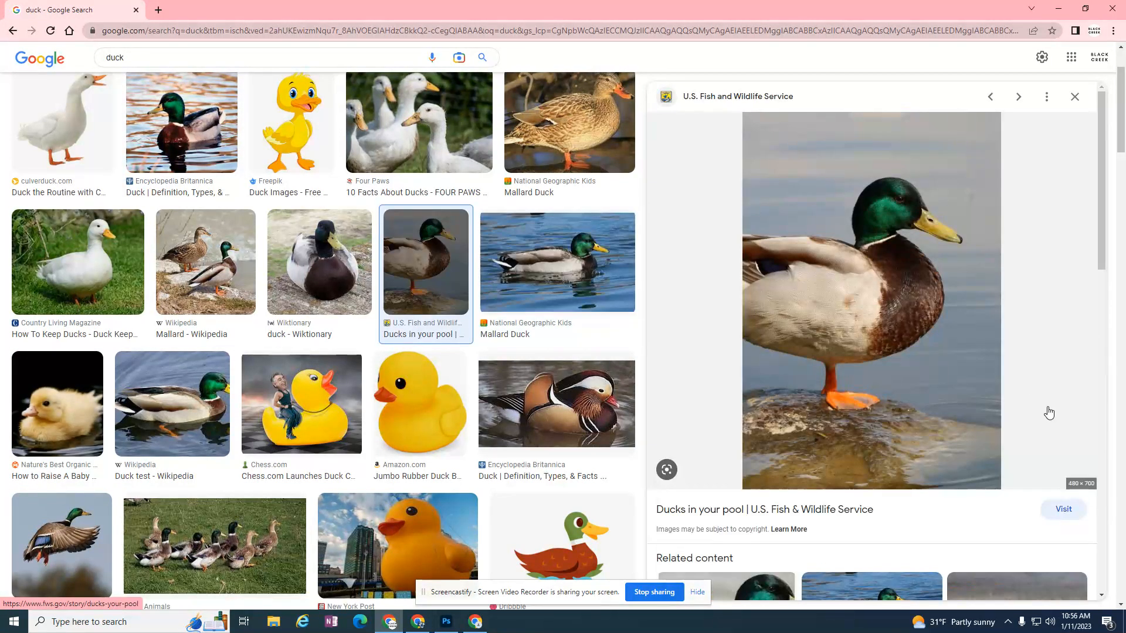
mouse_move(807, 332)
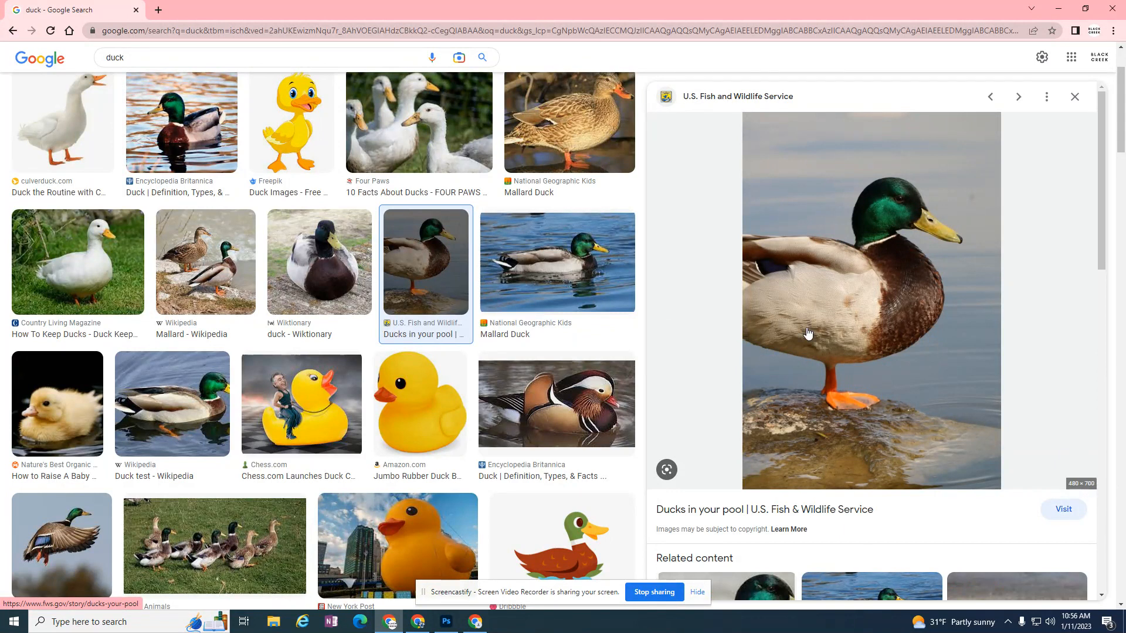
left_click(556, 261)
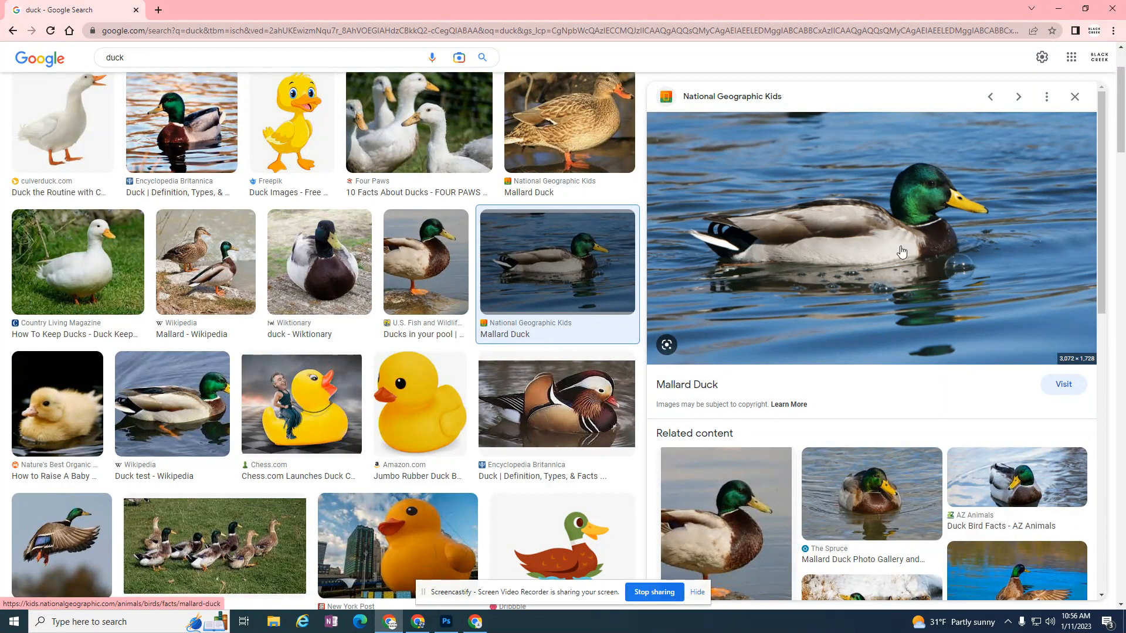
mouse_move(890, 266)
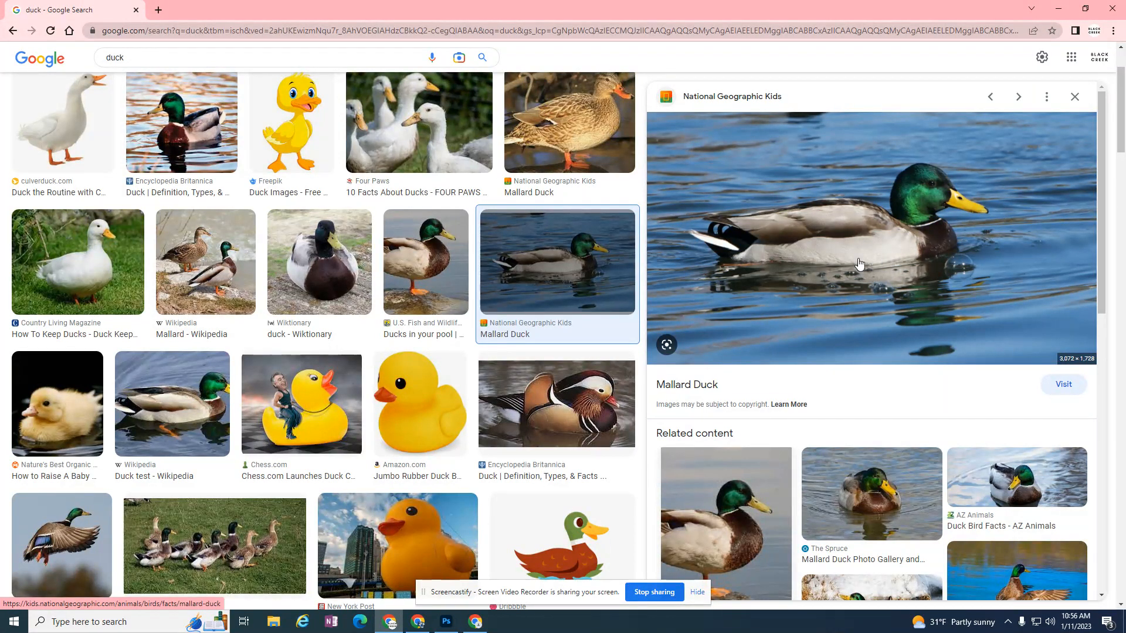
mouse_move(874, 244)
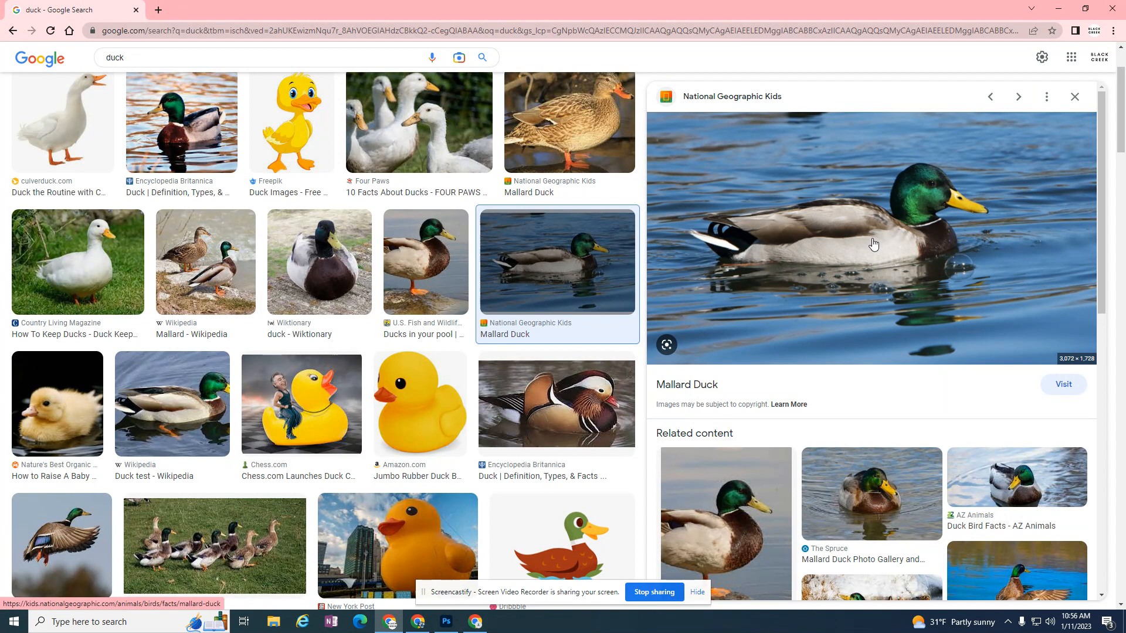
Copy the National Geographic Kids swimming mallard image and return to Photoshop
right_click(874, 243)
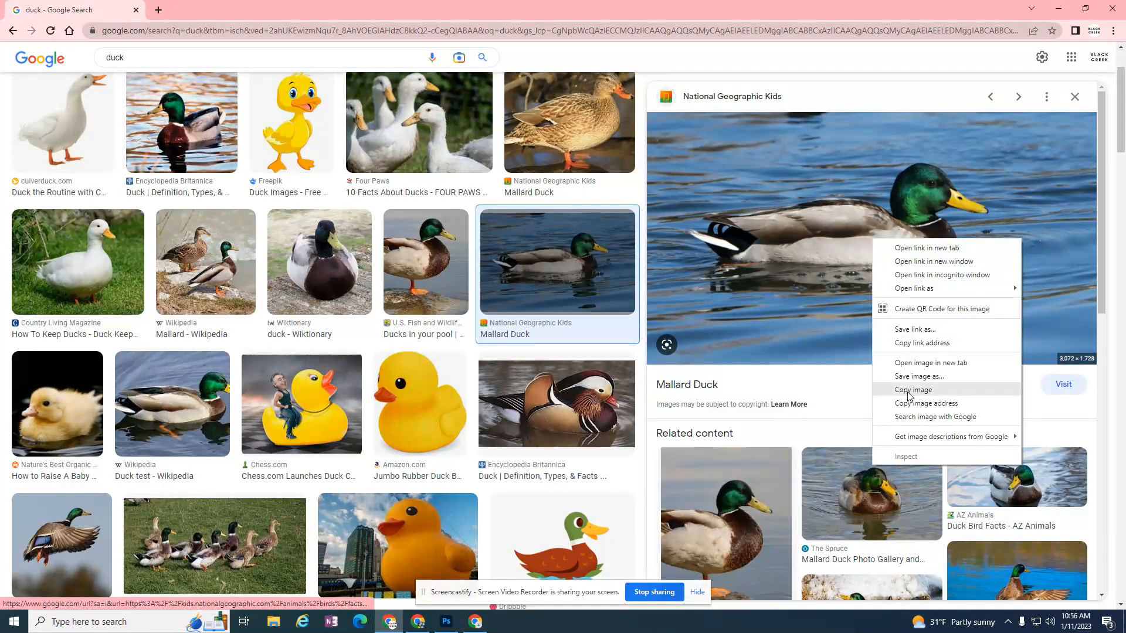
left_click(912, 389)
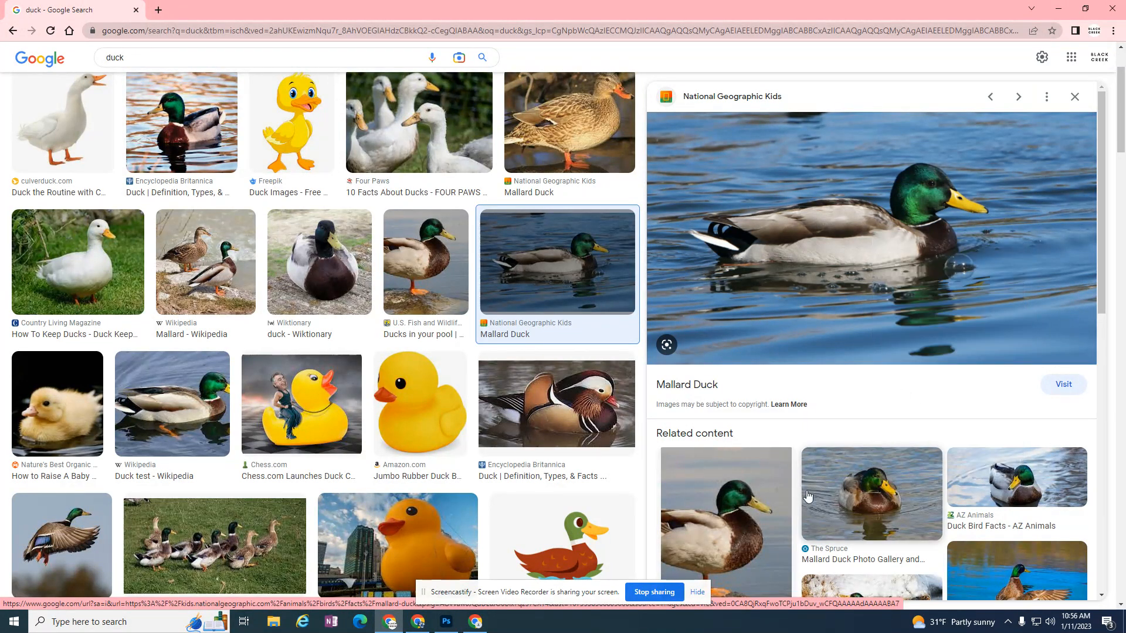
left_click(447, 622)
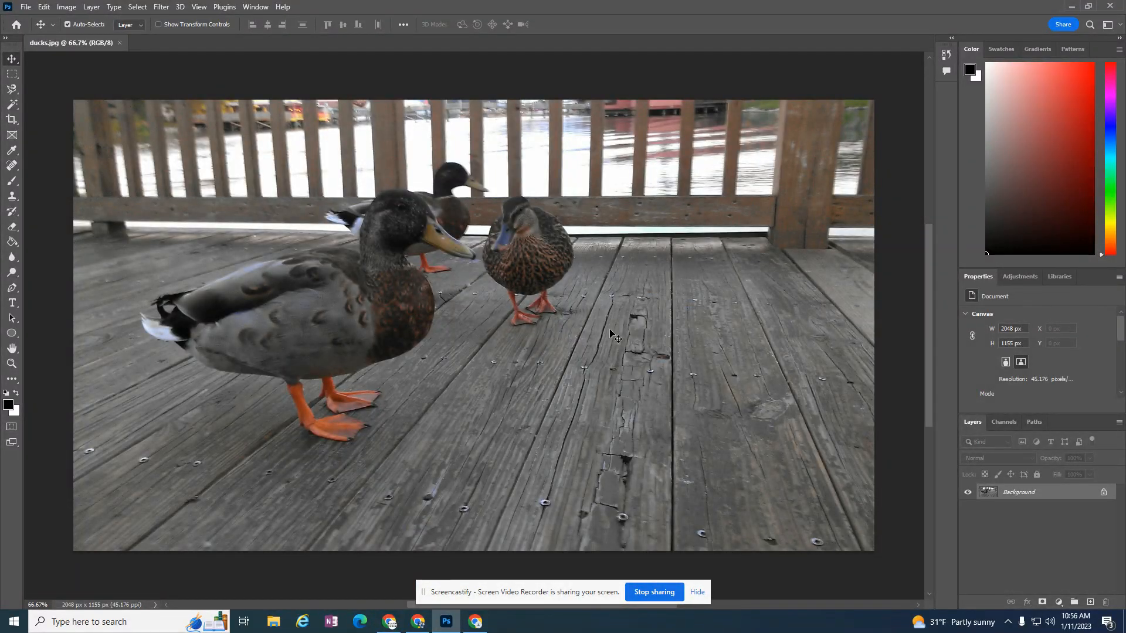
mouse_move(671, 365)
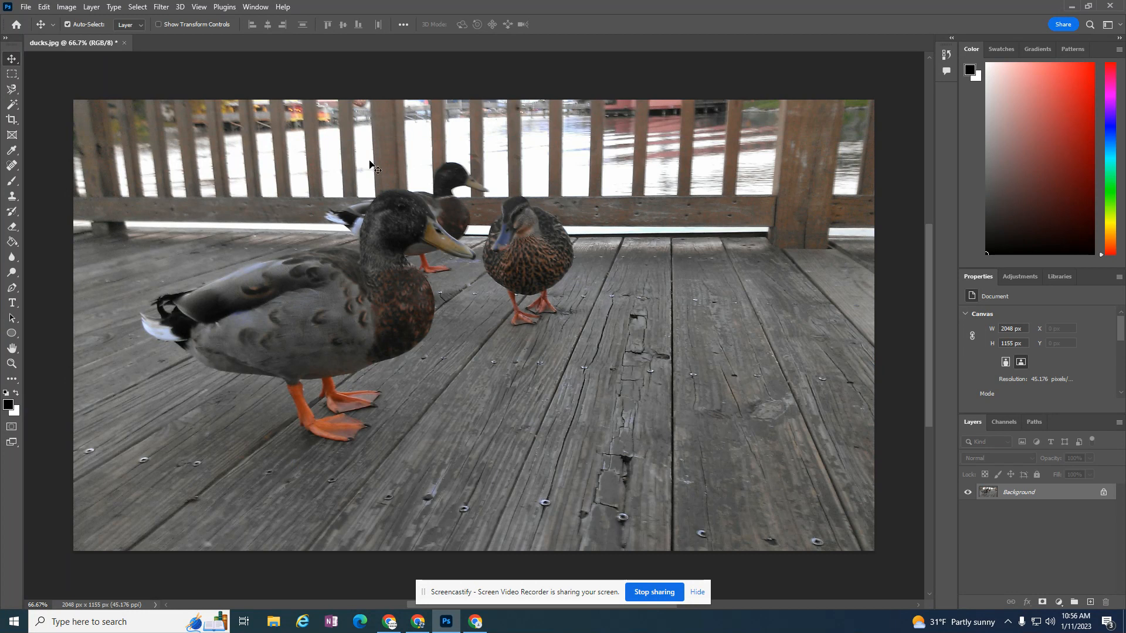
Show the File menu over the ducks photo
left_click(25, 7)
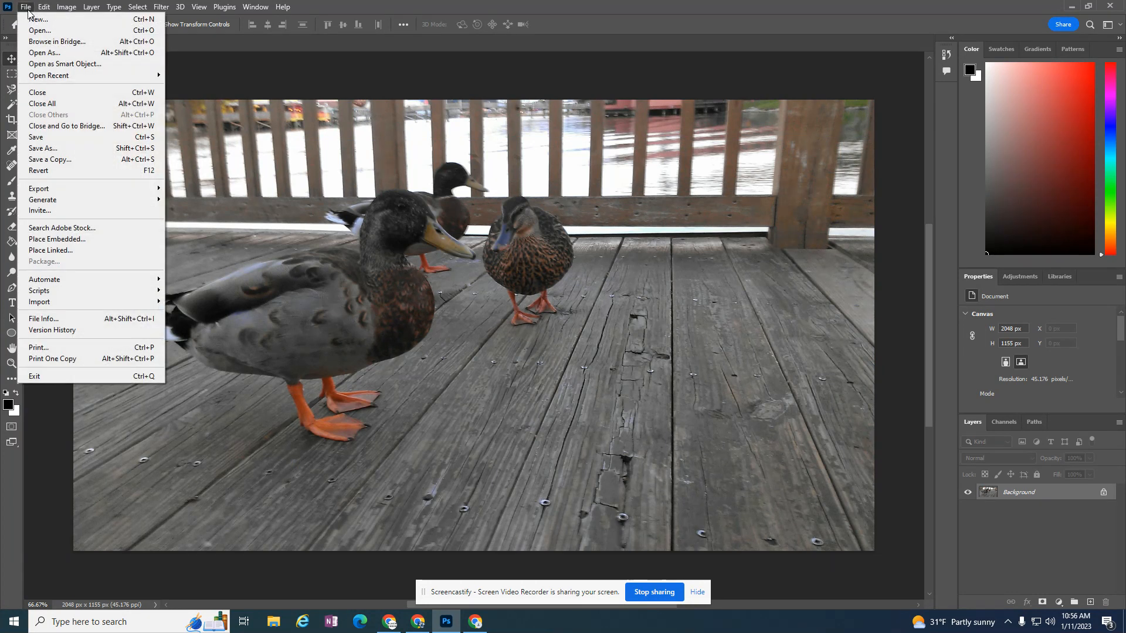
Create a new Untitled-1 document from the Clipboard preset with a white background
left_click(37, 18)
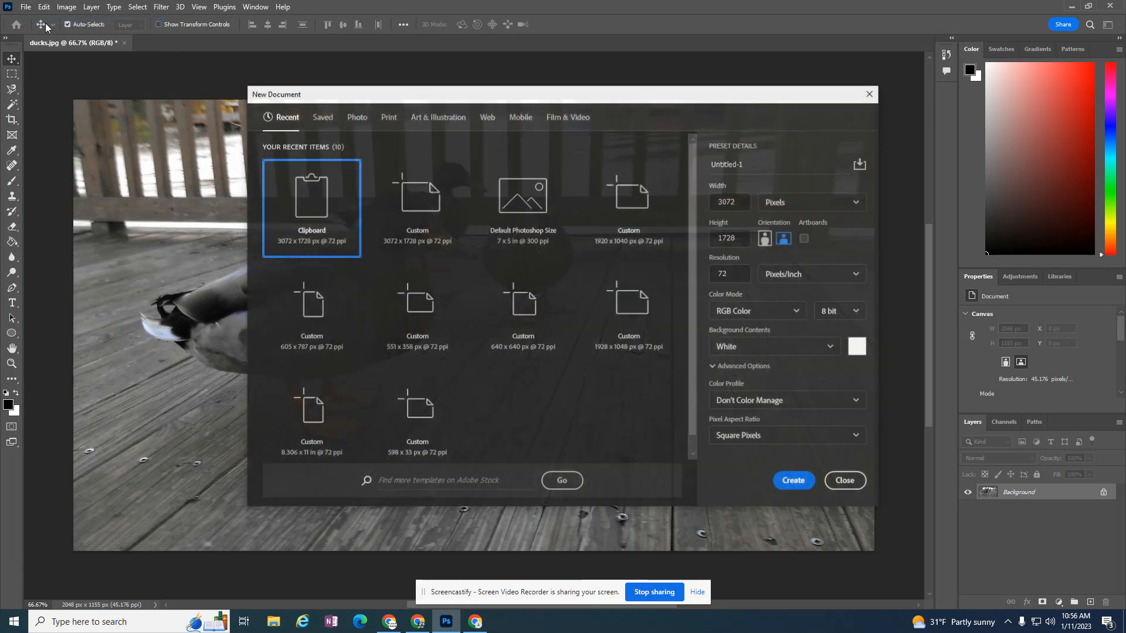
mouse_move(391, 210)
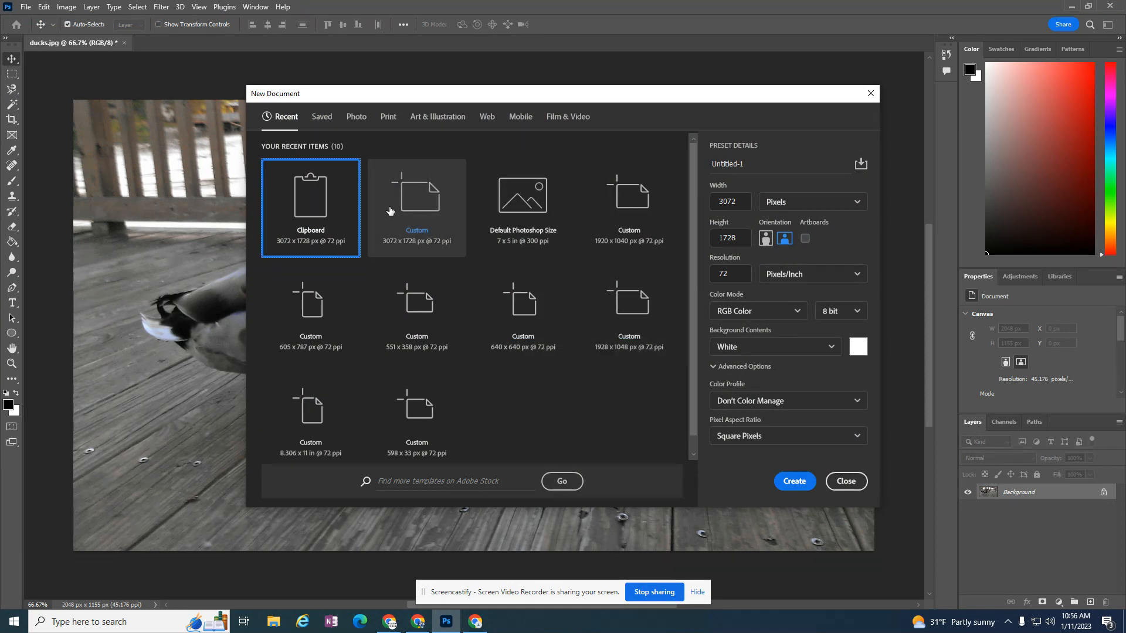
mouse_move(309, 209)
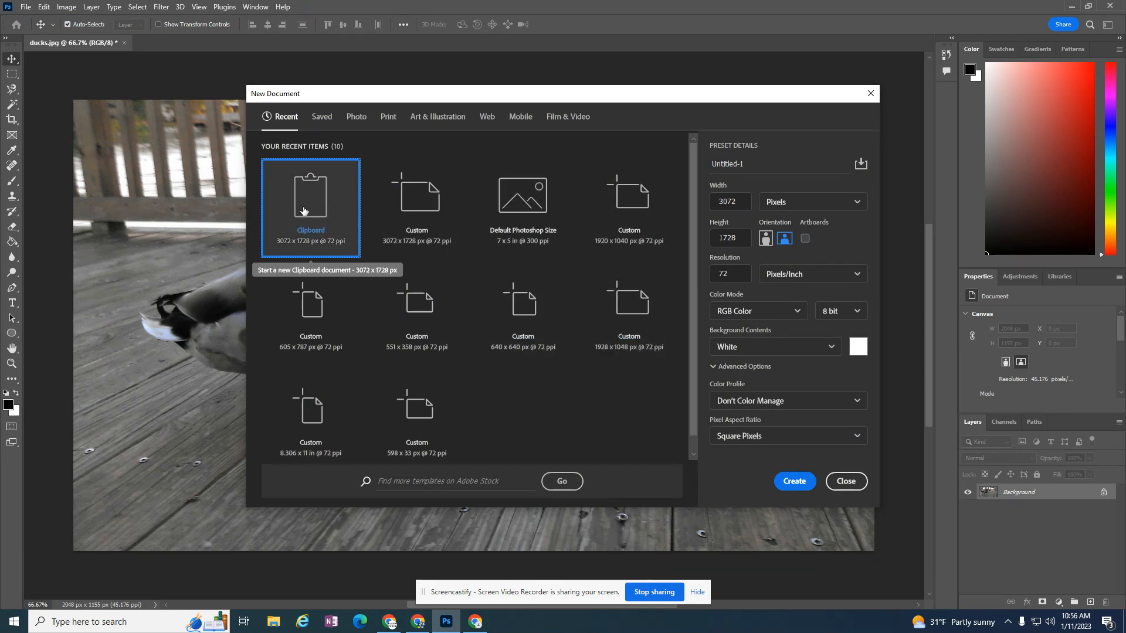
mouse_move(372, 589)
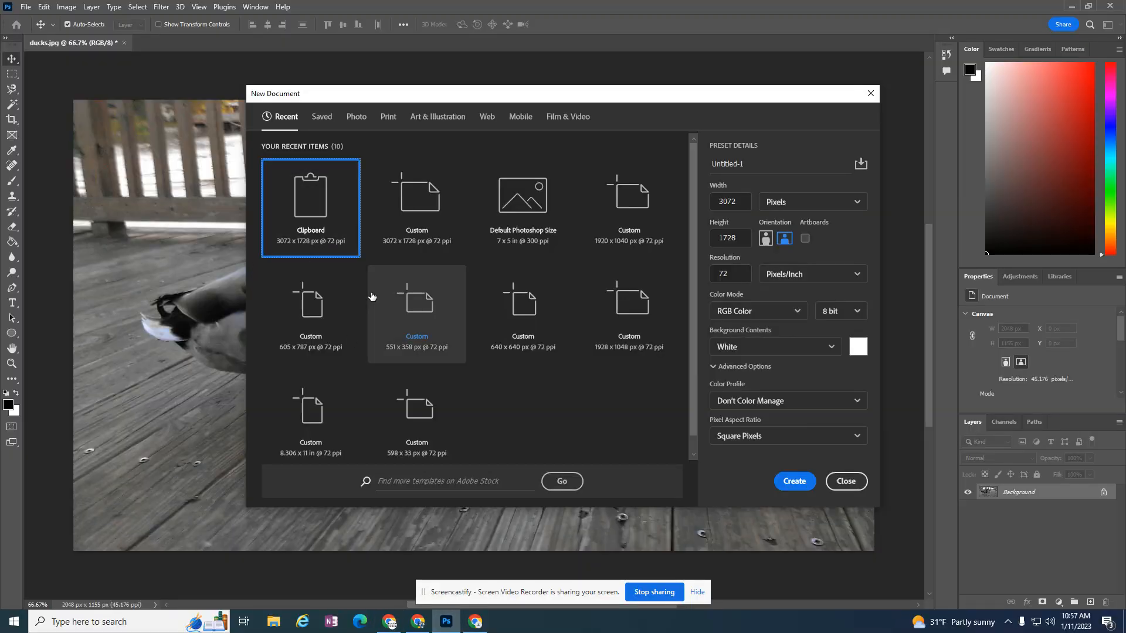
left_click(794, 481)
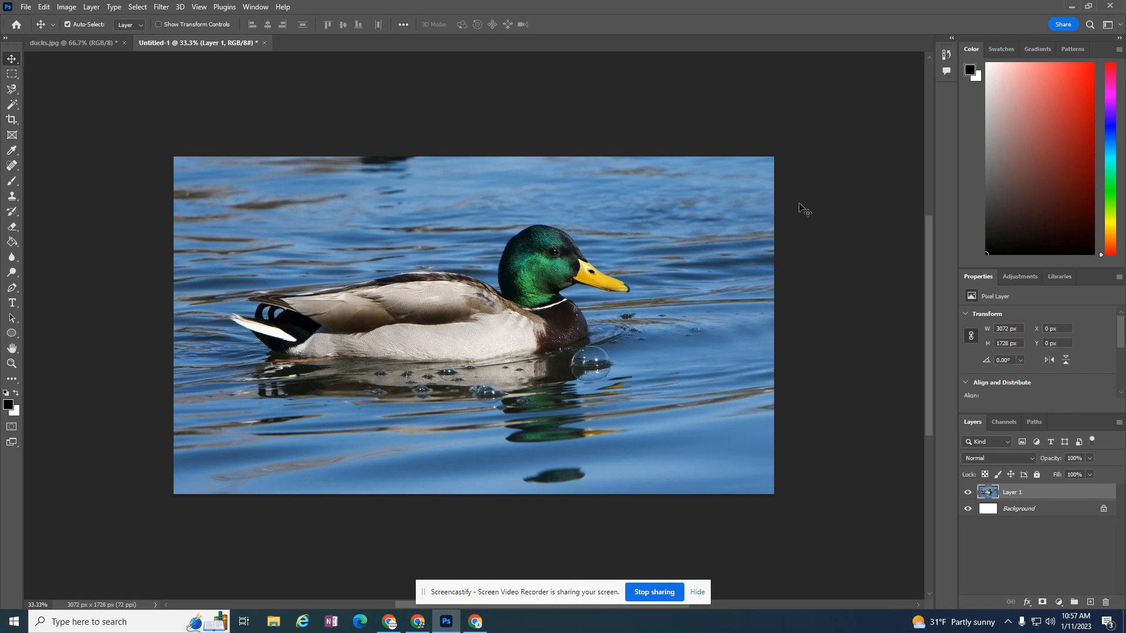
left_click(25, 7)
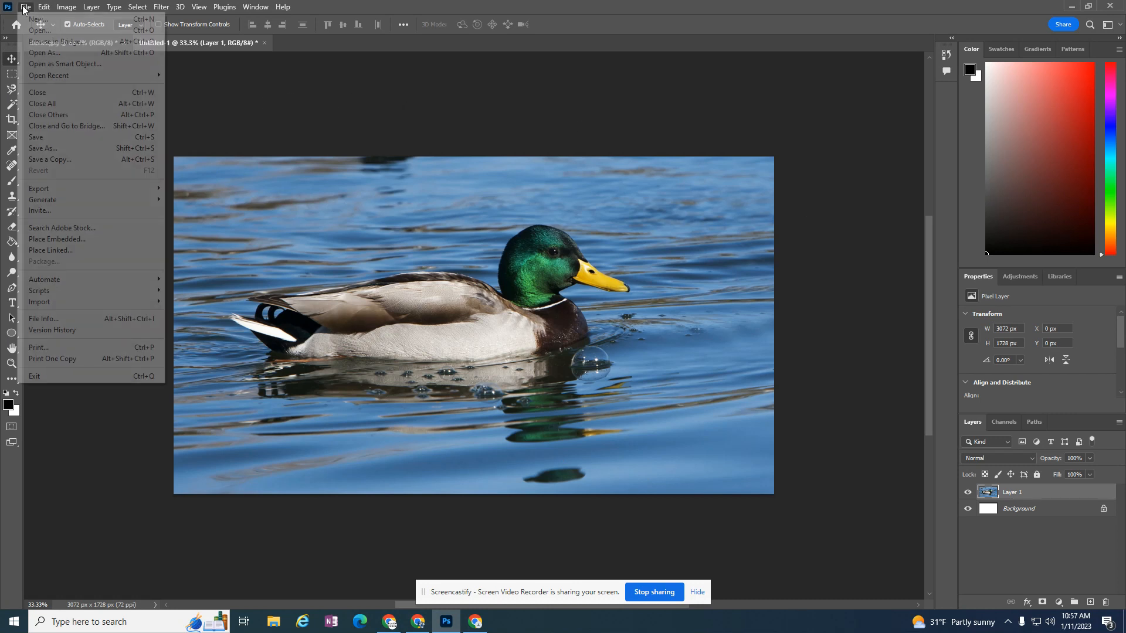
left_click(36, 19)
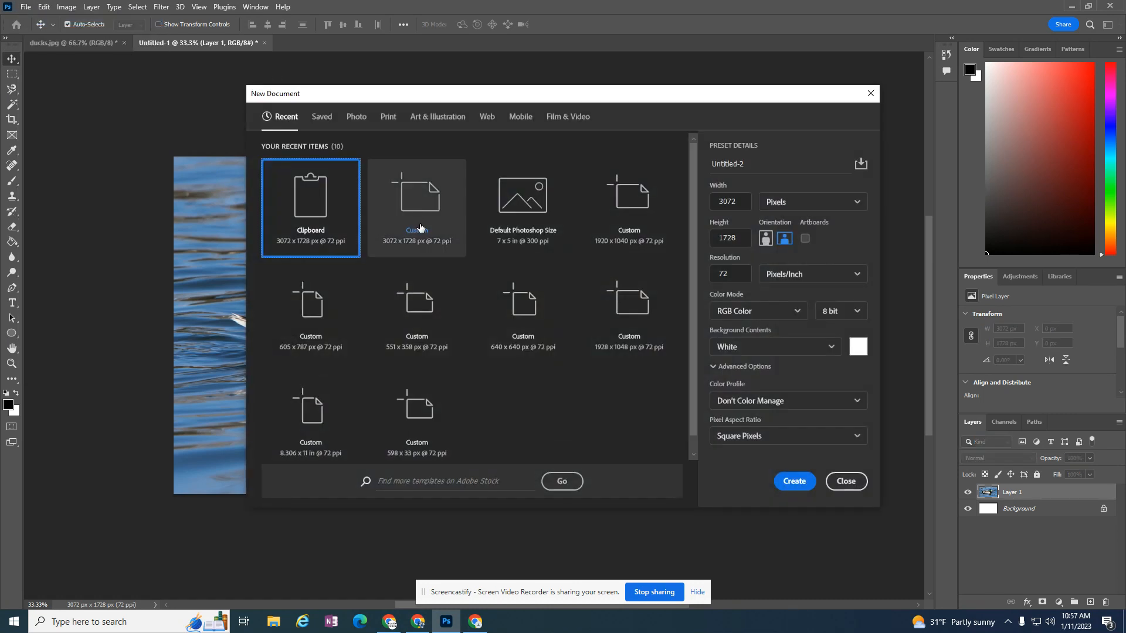
mouse_move(310, 417)
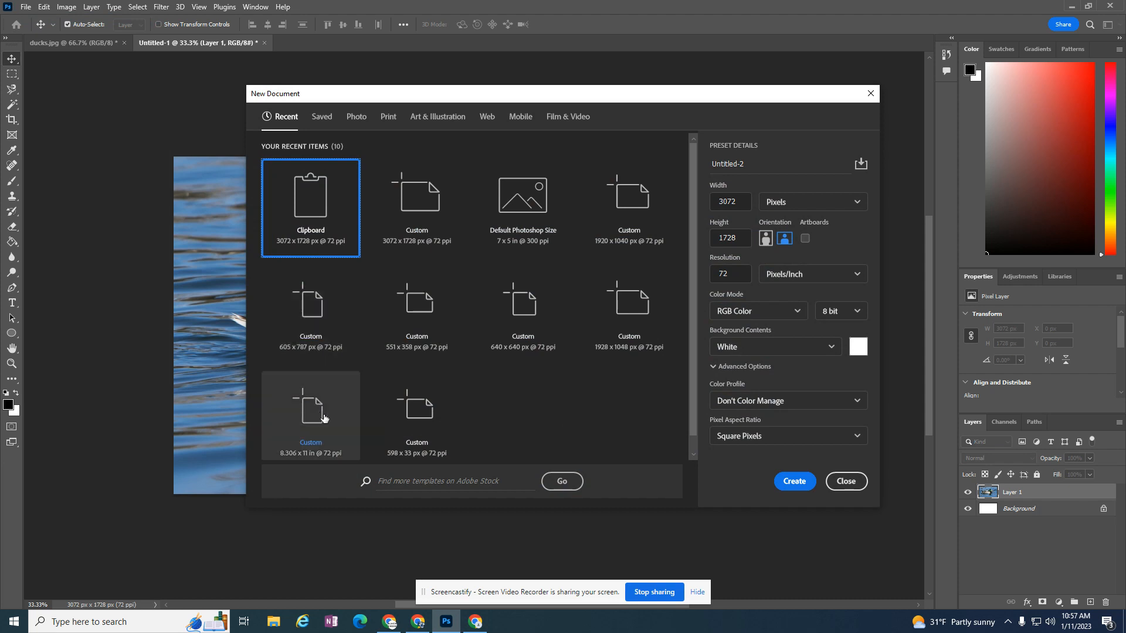
mouse_move(434, 411)
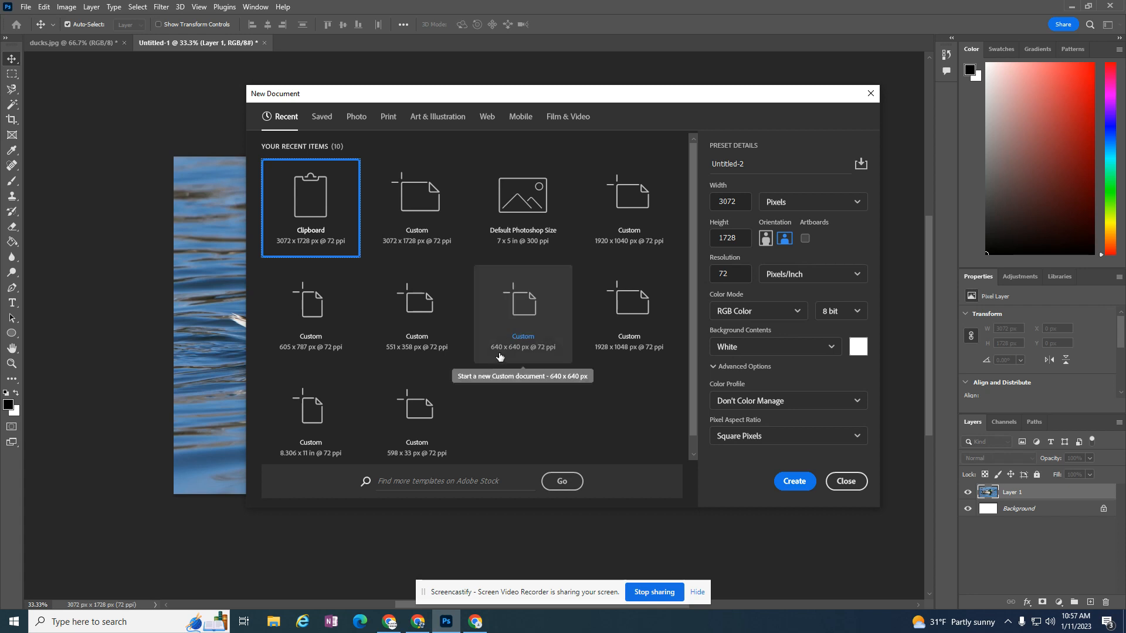
mouse_move(628, 297)
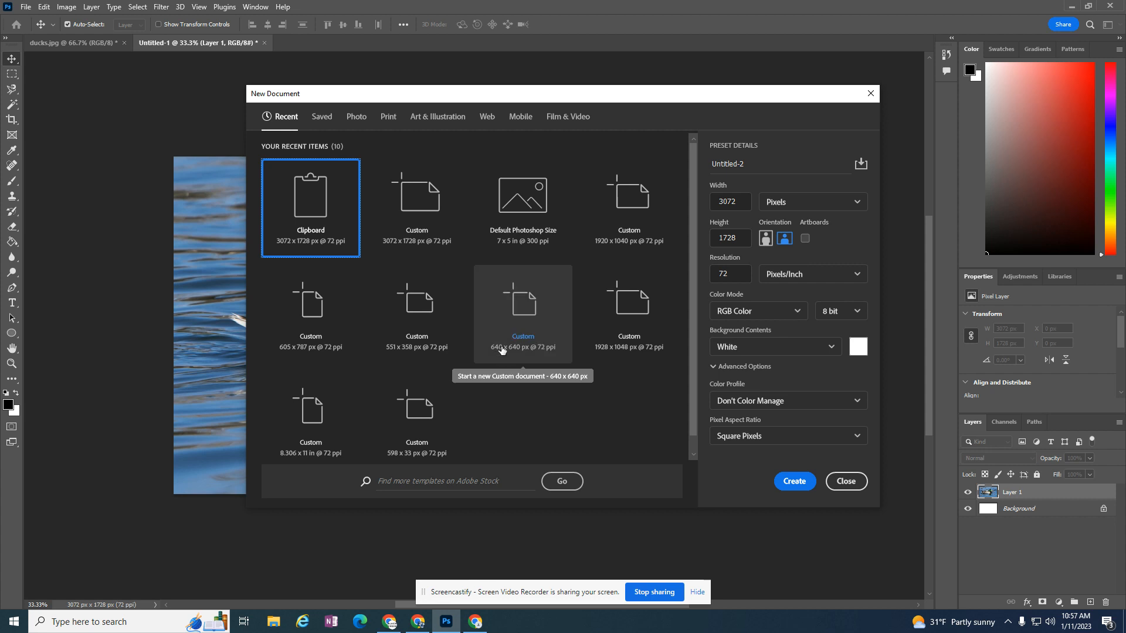
mouse_move(527, 332)
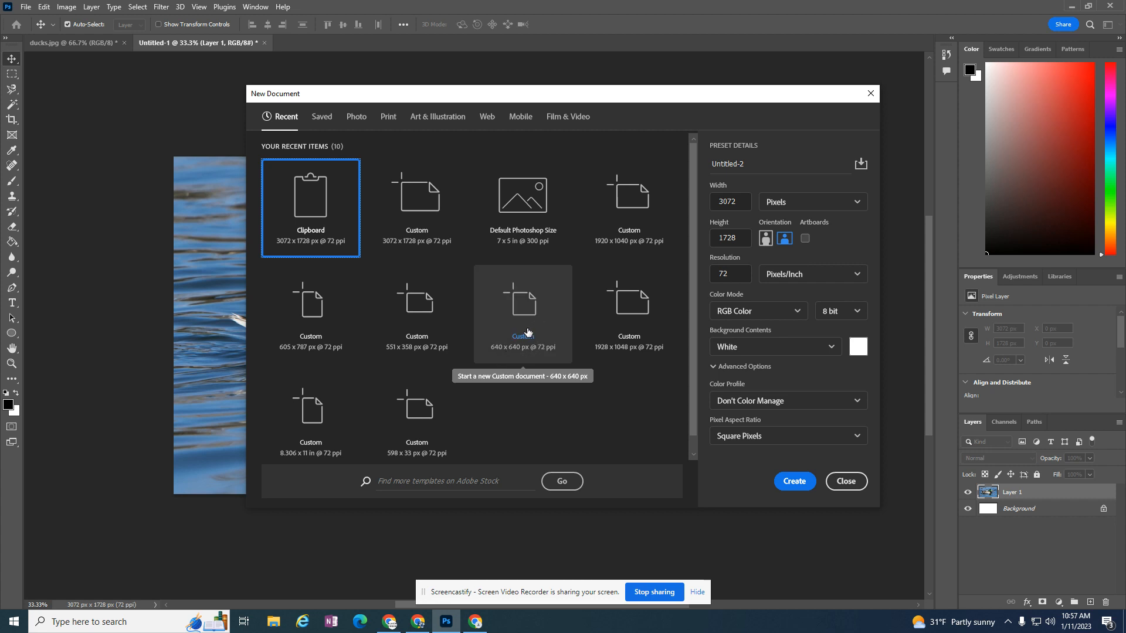
mouse_move(523, 201)
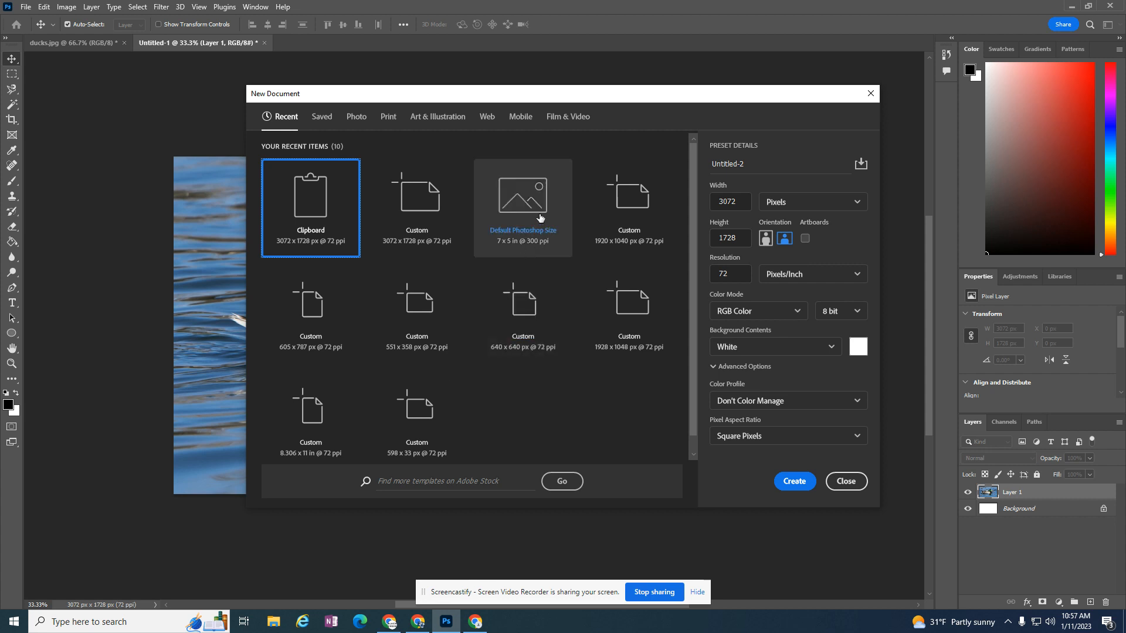
mouse_move(615, 323)
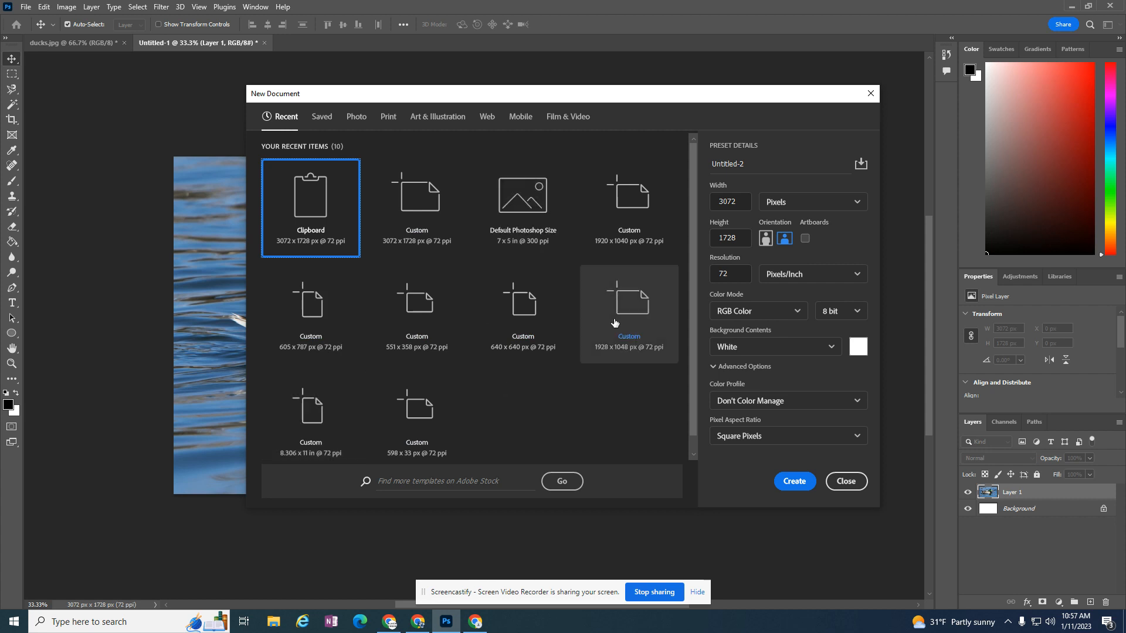
left_click(519, 116)
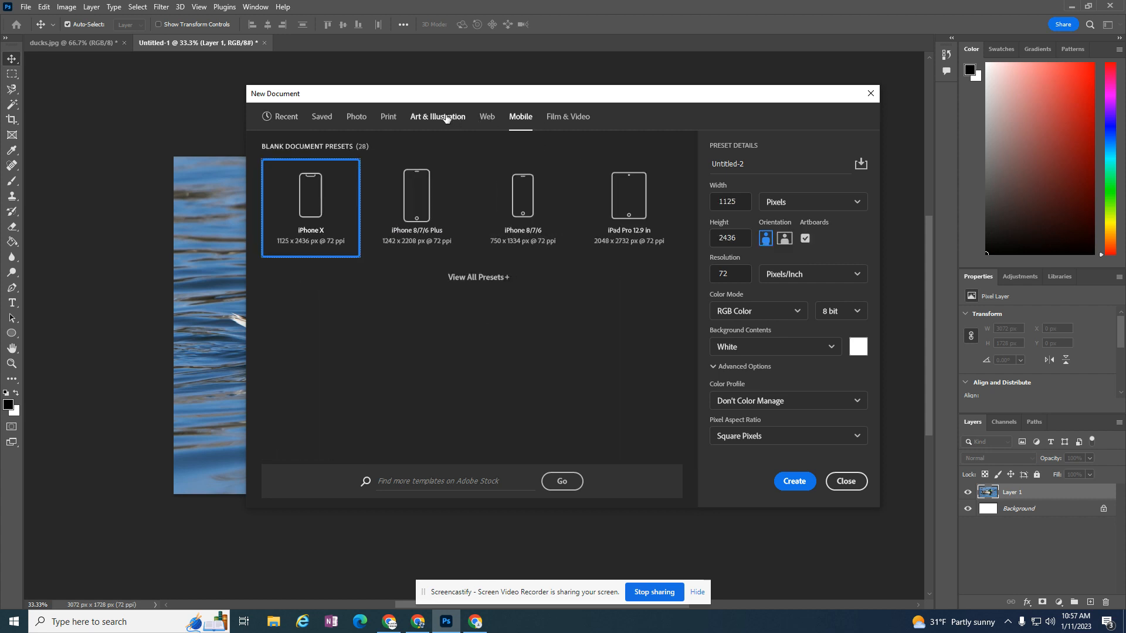
left_click(388, 116)
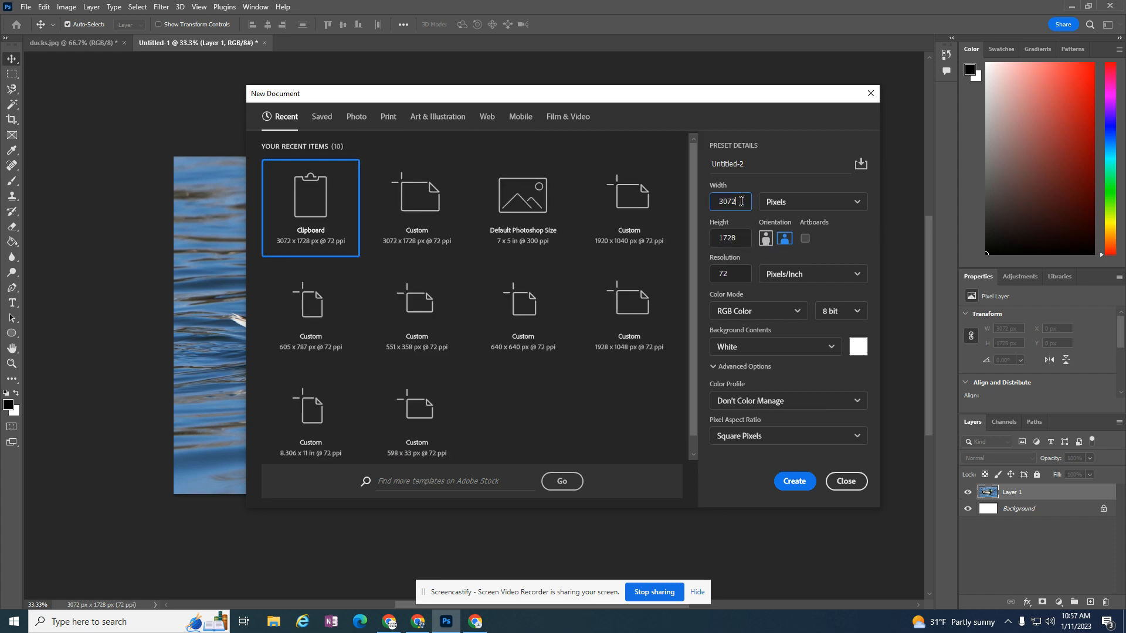
Create Untitled-2 at 4000 × 4000 pixels with White background contents
type("4000")
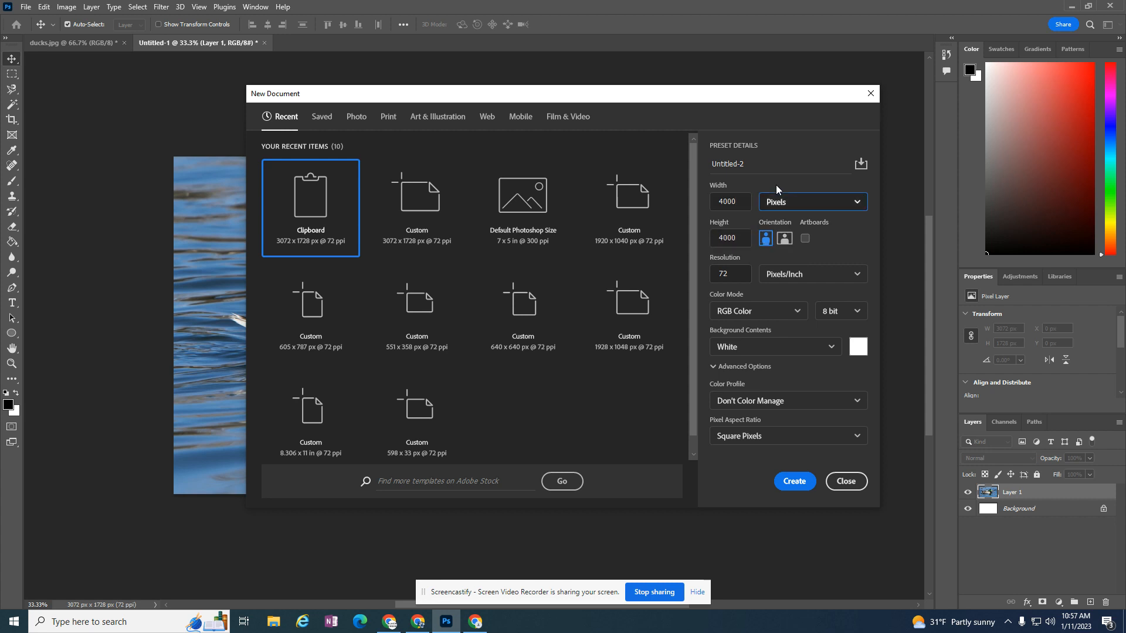
left_click(811, 202)
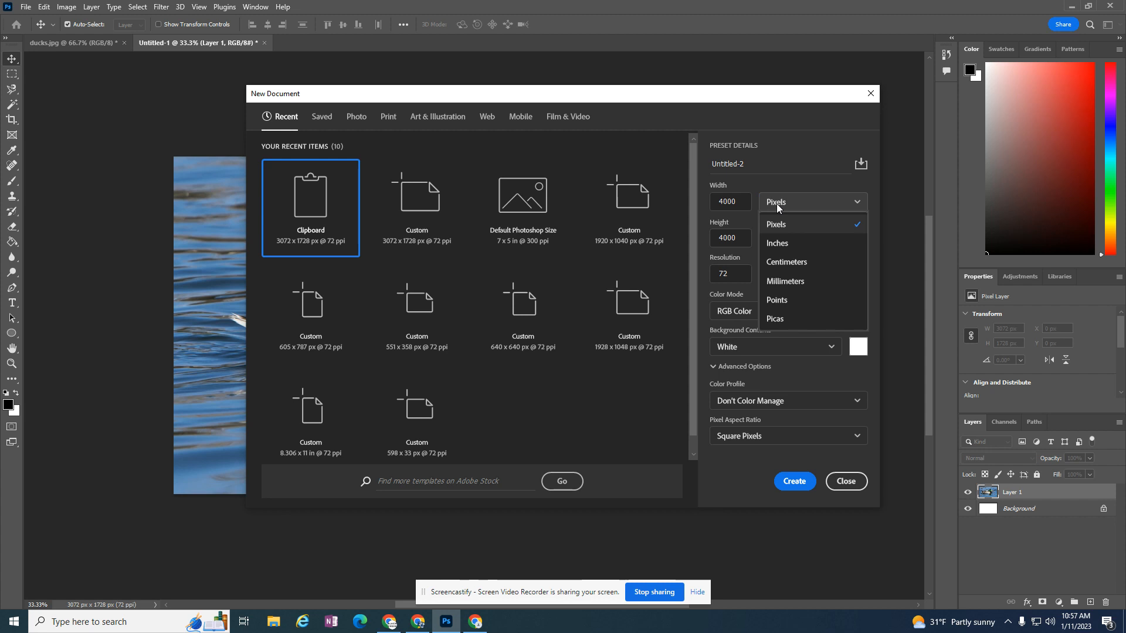
left_click(775, 224)
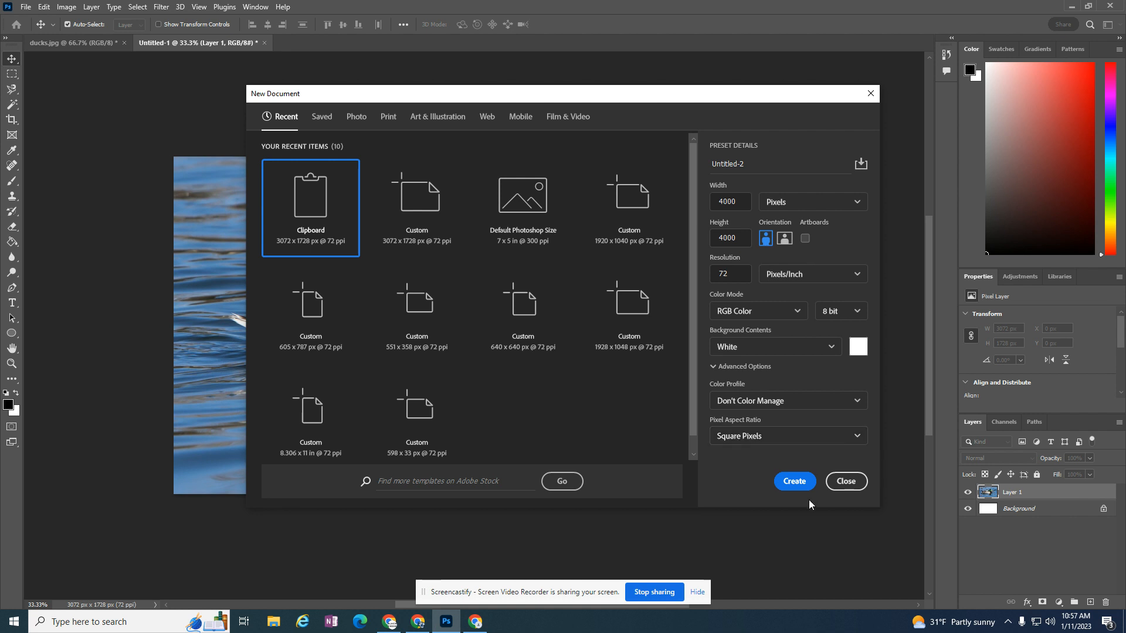
mouse_move(743, 454)
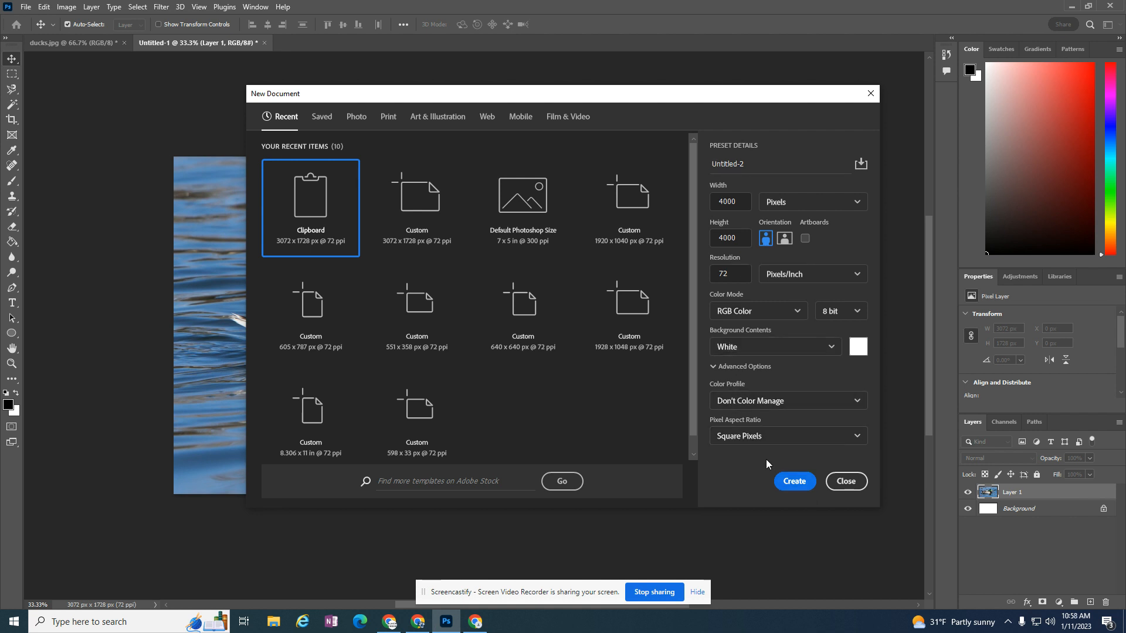
mouse_move(794, 482)
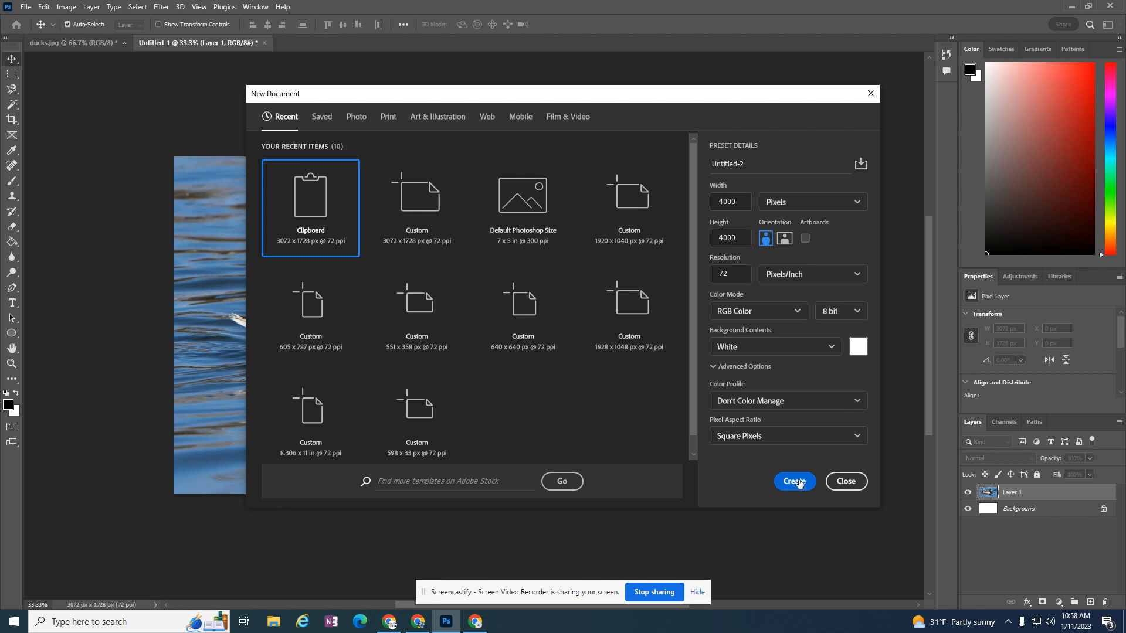
left_click(774, 347)
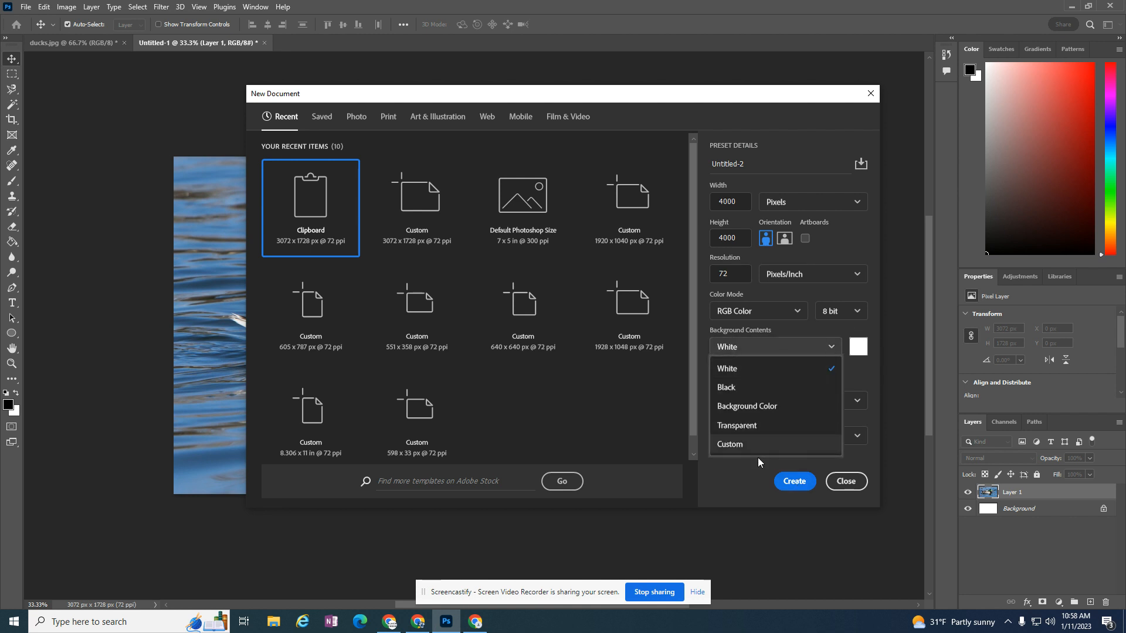
left_click(774, 347)
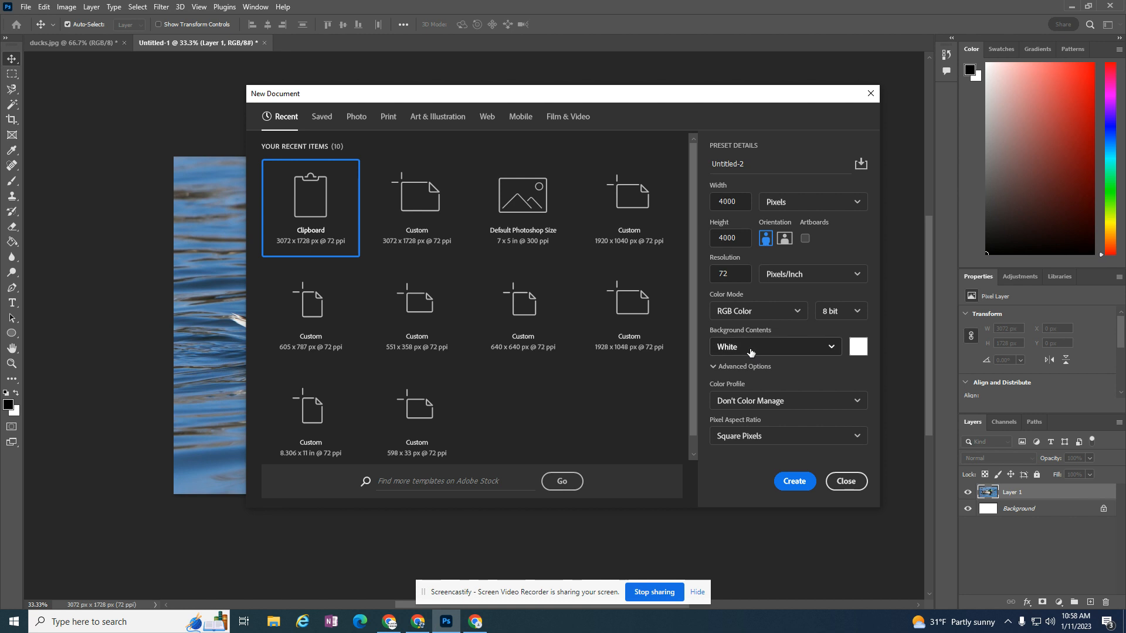
mouse_move(794, 481)
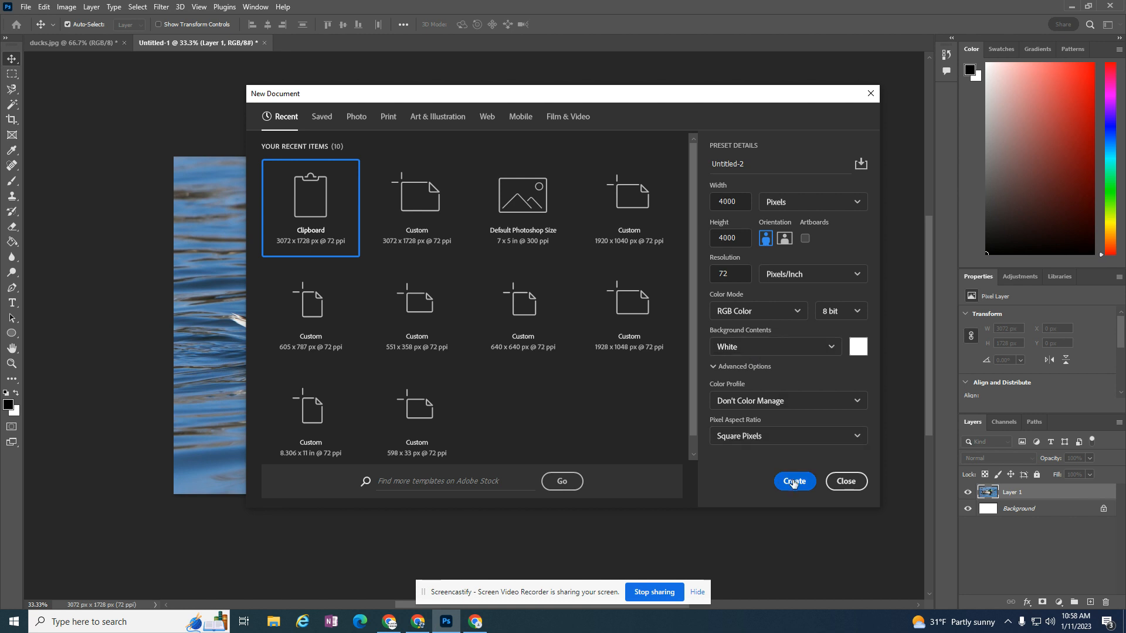
left_click(794, 482)
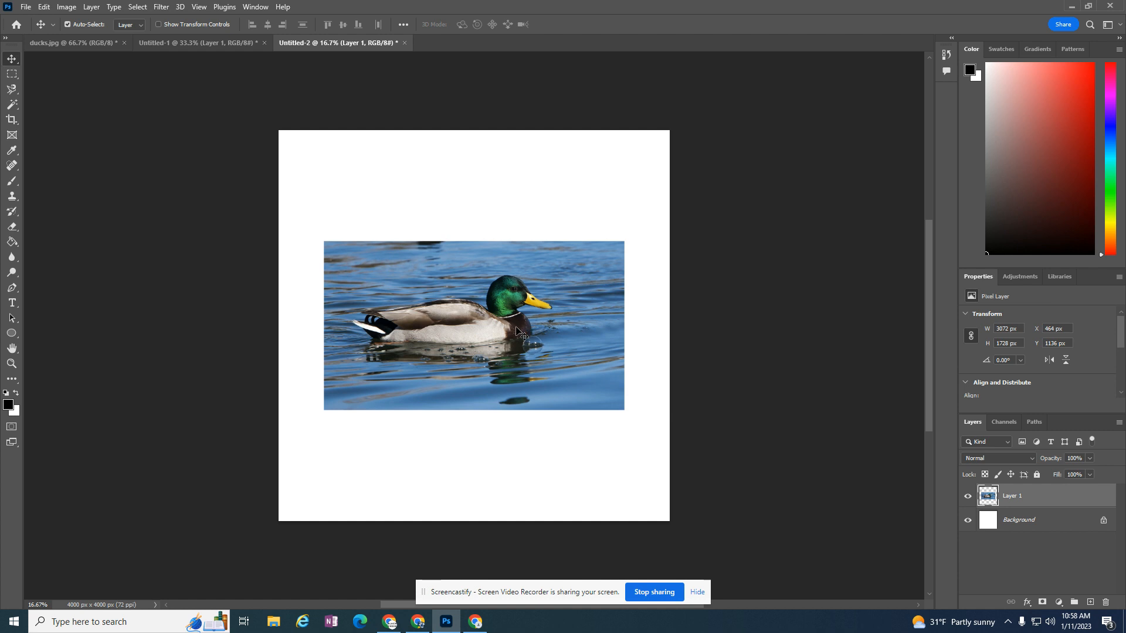
Drag the mallard photo layer up near the top of the white canvas
left_click_drag(524, 334, 518, 209)
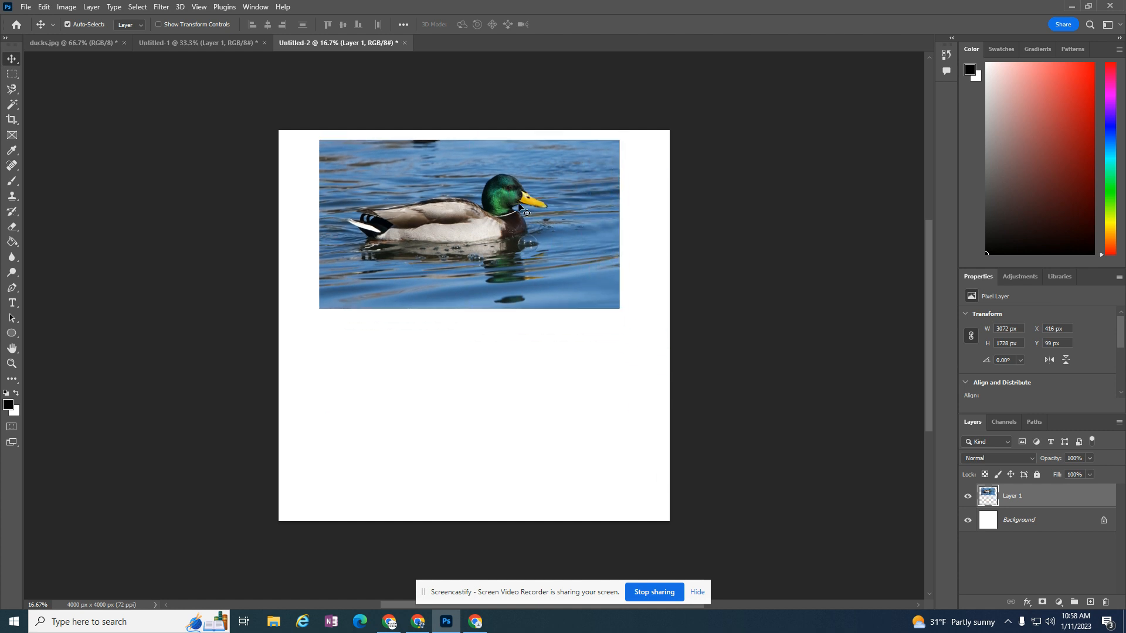
left_click_drag(470, 224, 481, 241)
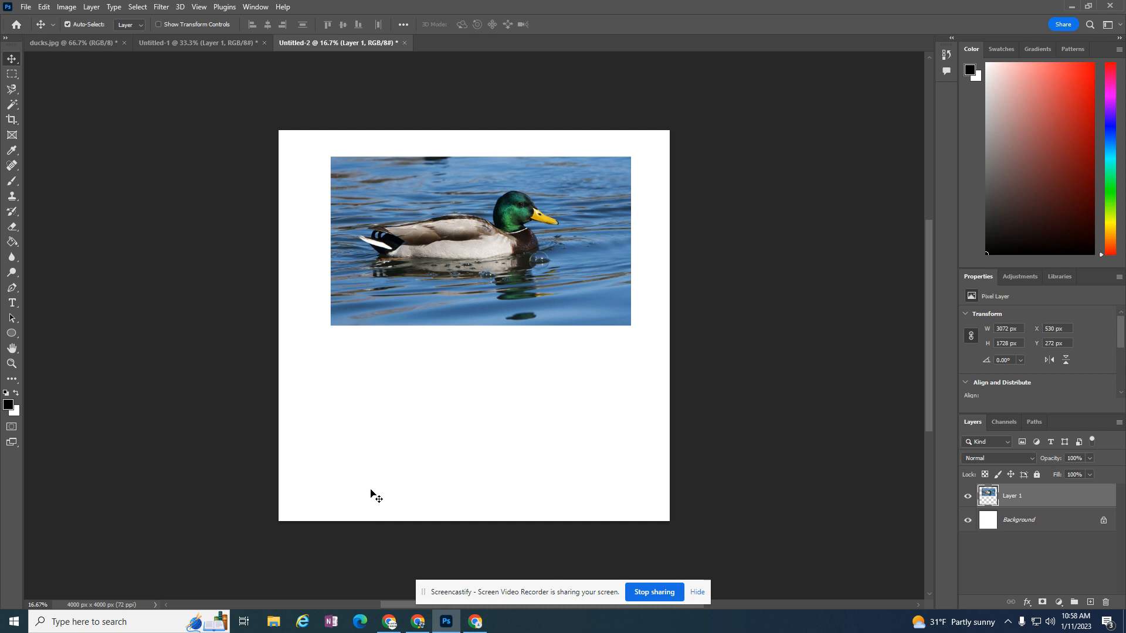
mouse_move(369, 498)
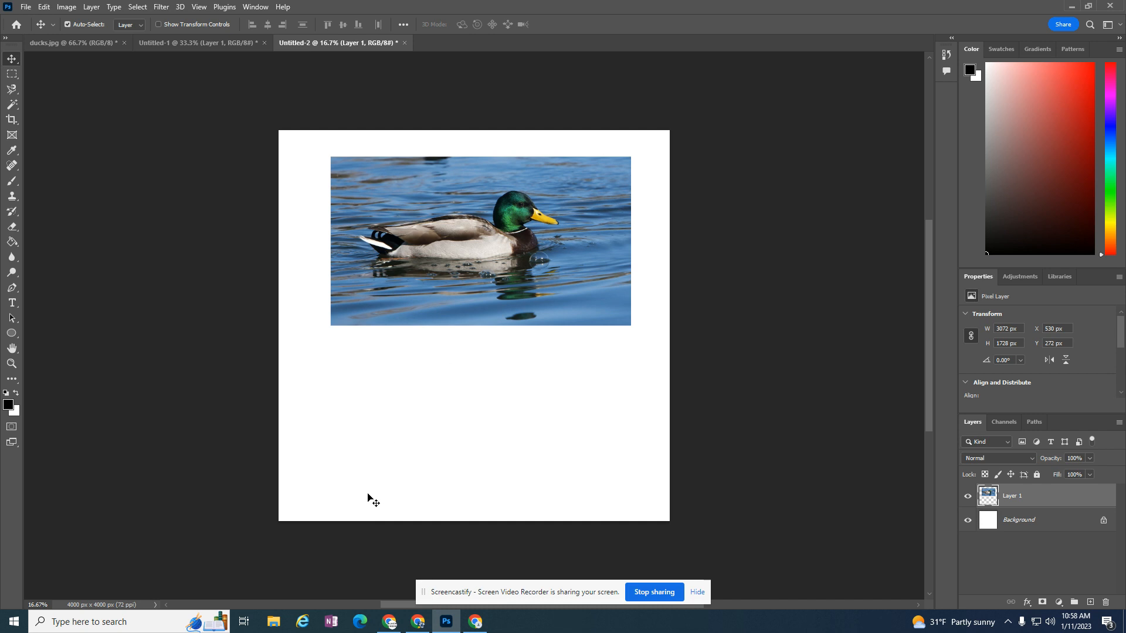
mouse_move(376, 422)
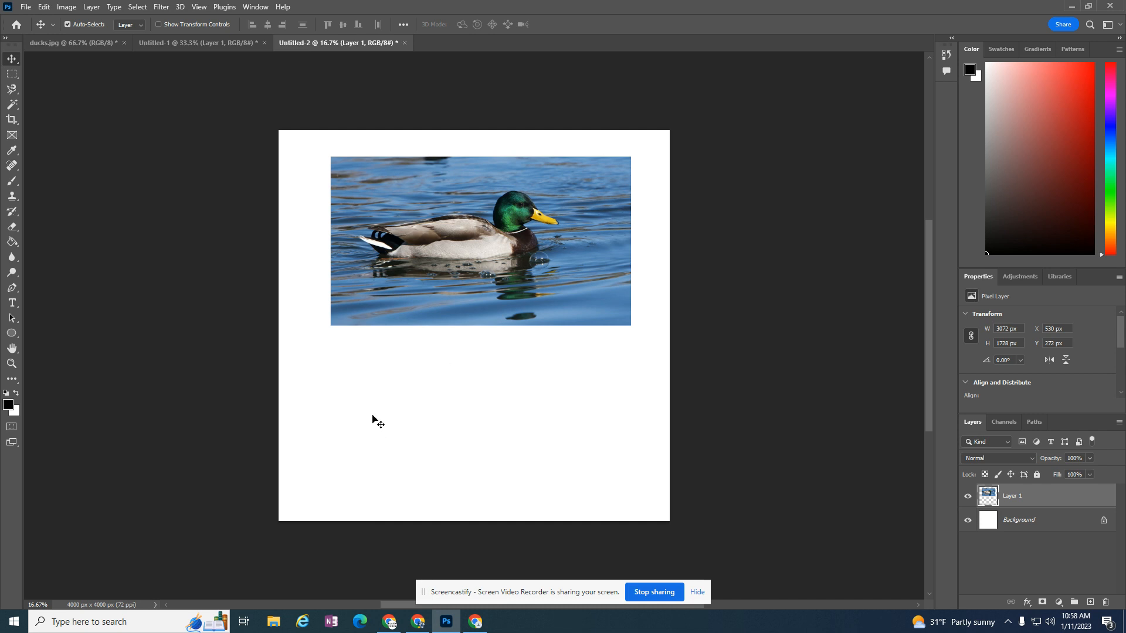